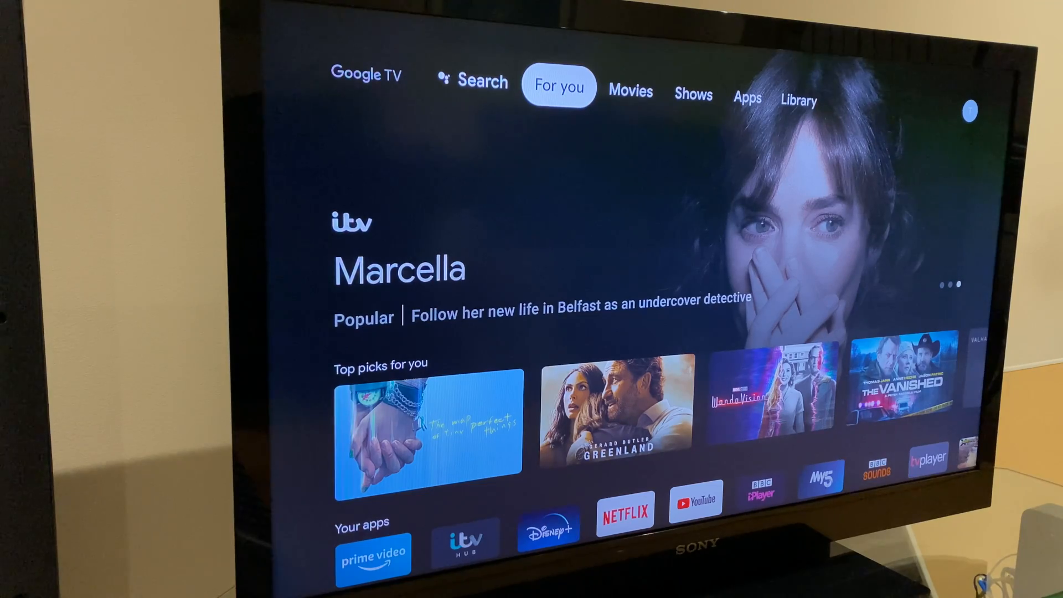
# - Move from the home recommendations to the Library tab, revealing the profile and settings side panel
pyautogui.click(692, 93)
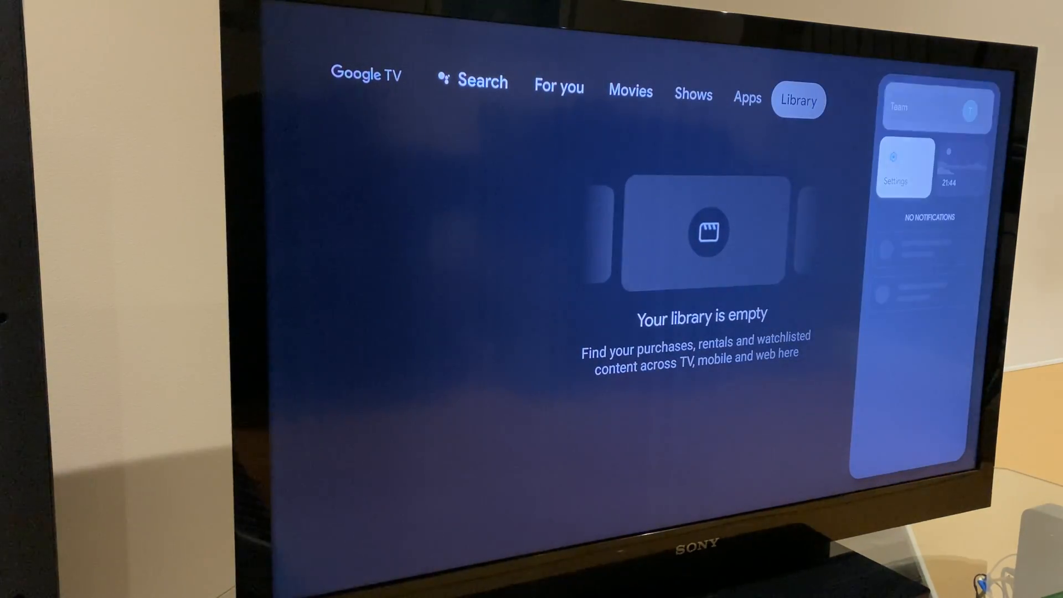
# - Enter the full Settings list and highlight Network & Internet, scrolling down through its options
pyautogui.click(904, 168)
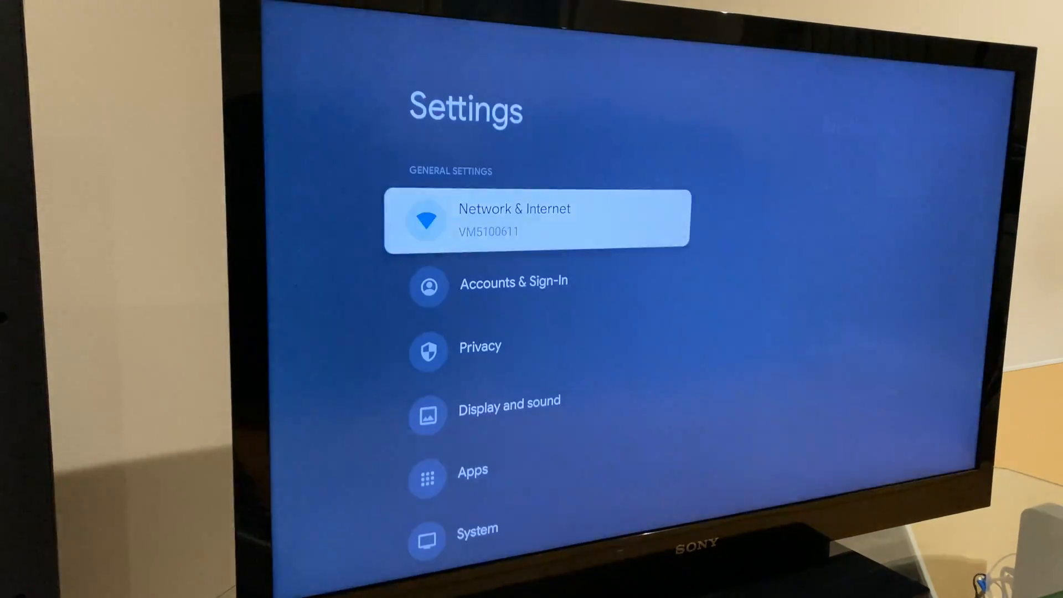
pyautogui.click(537, 219)
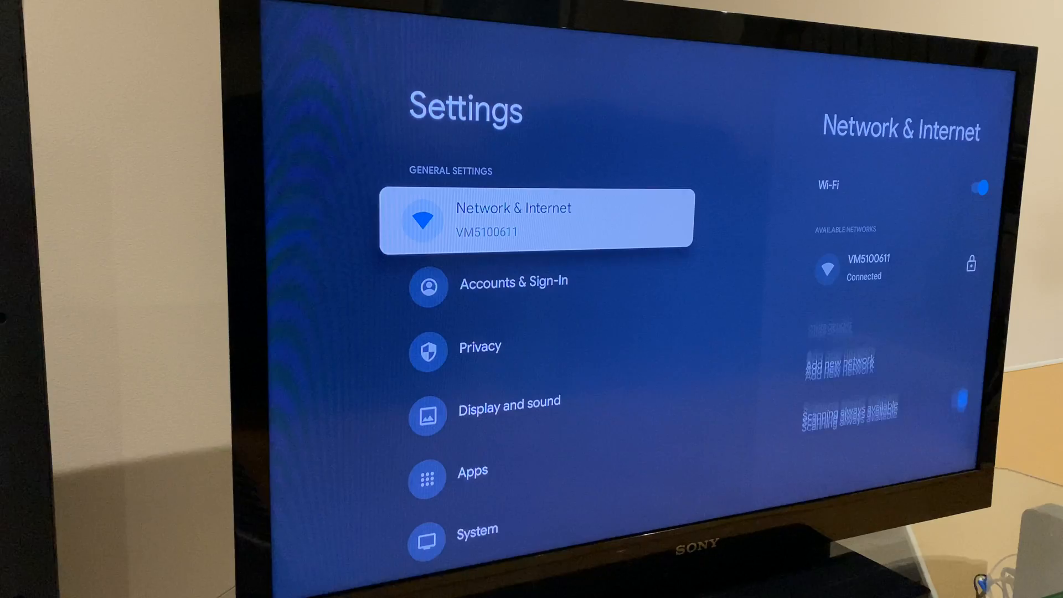
pyautogui.scroll(-3)
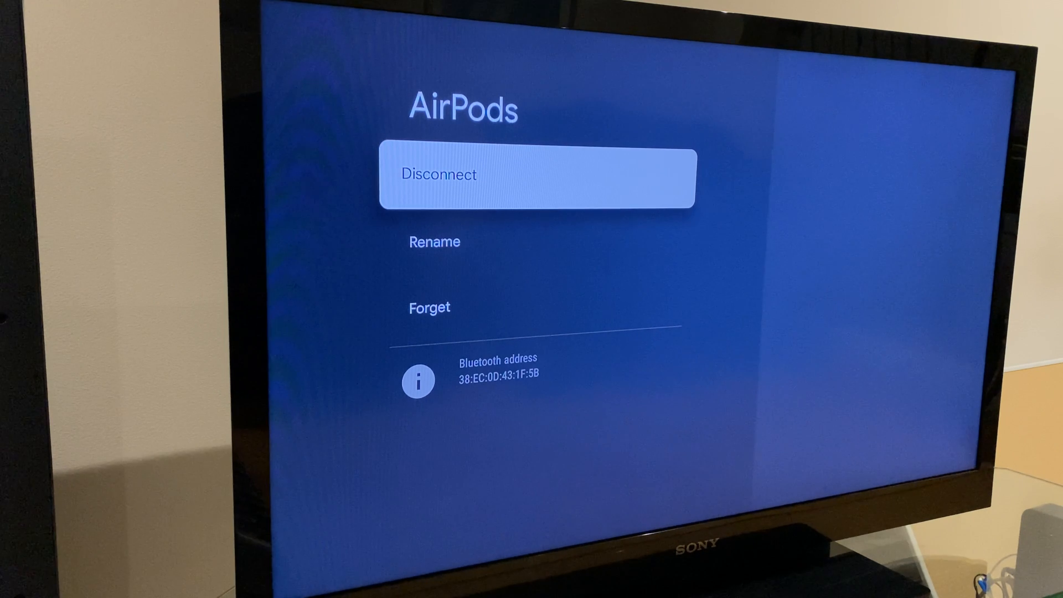
# - On the paired AirPods device page, move the highlight down to the Rename option
pyautogui.press('Down')
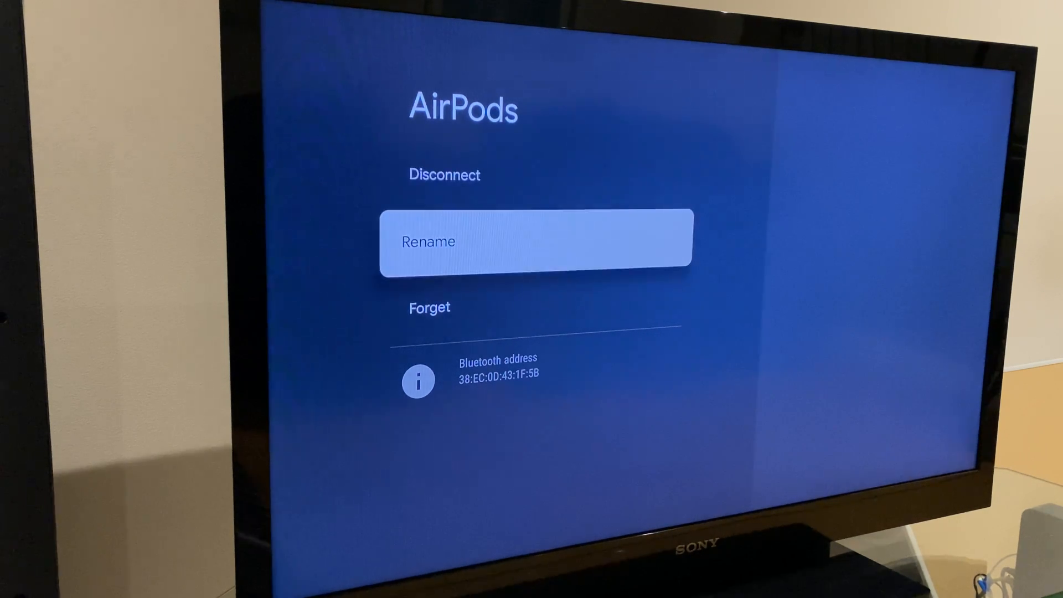